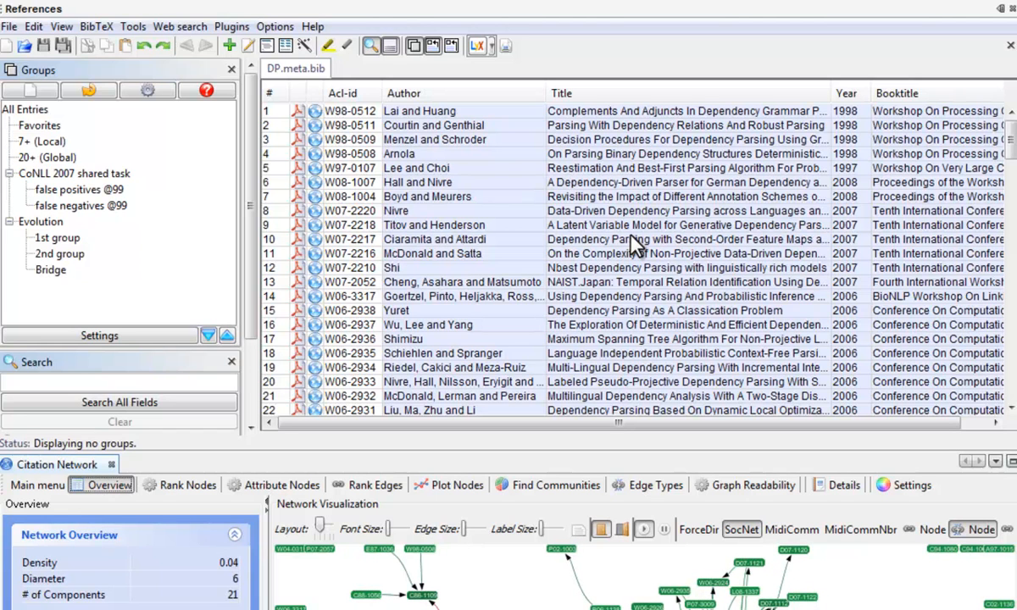
mouse_move(331, 127)
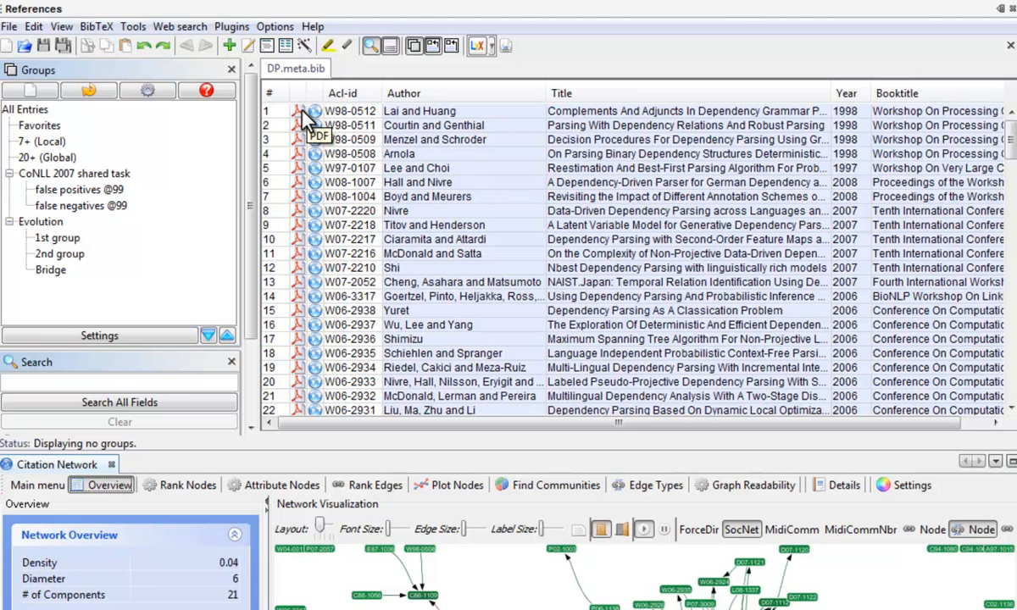
mouse_move(333, 112)
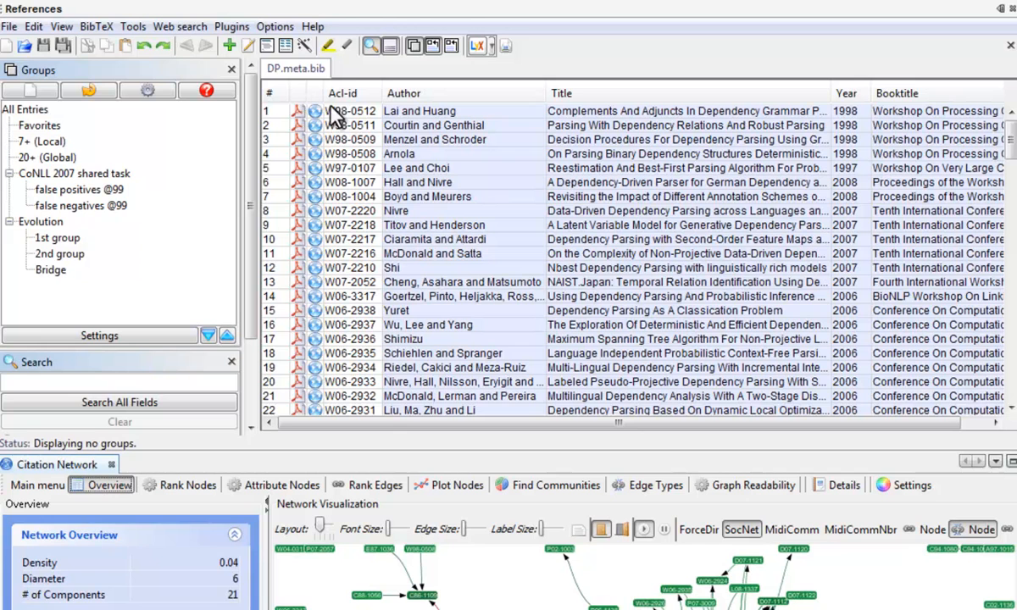
left_click(419, 111)
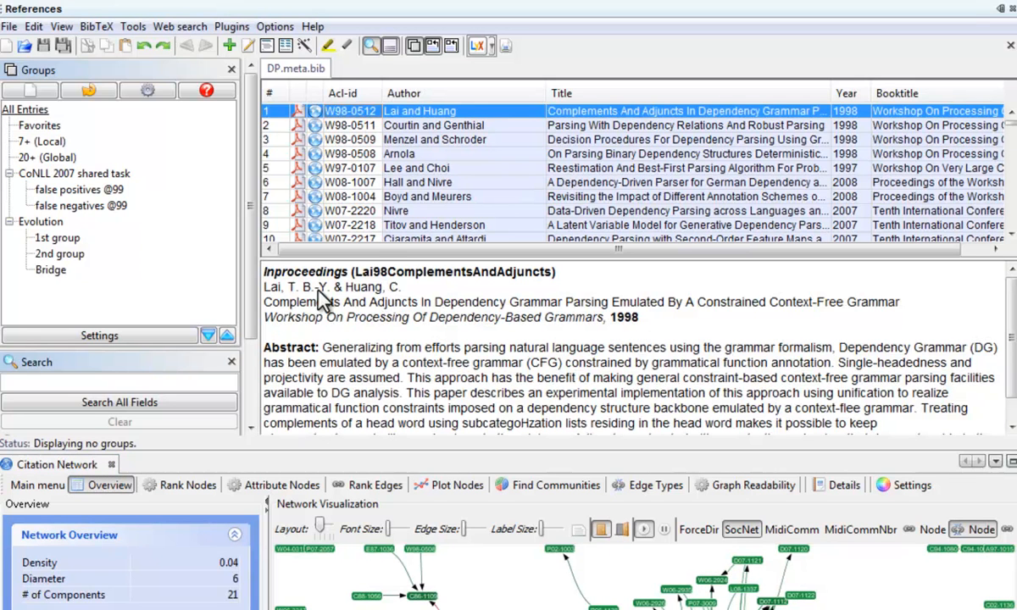
scroll("down", 3)
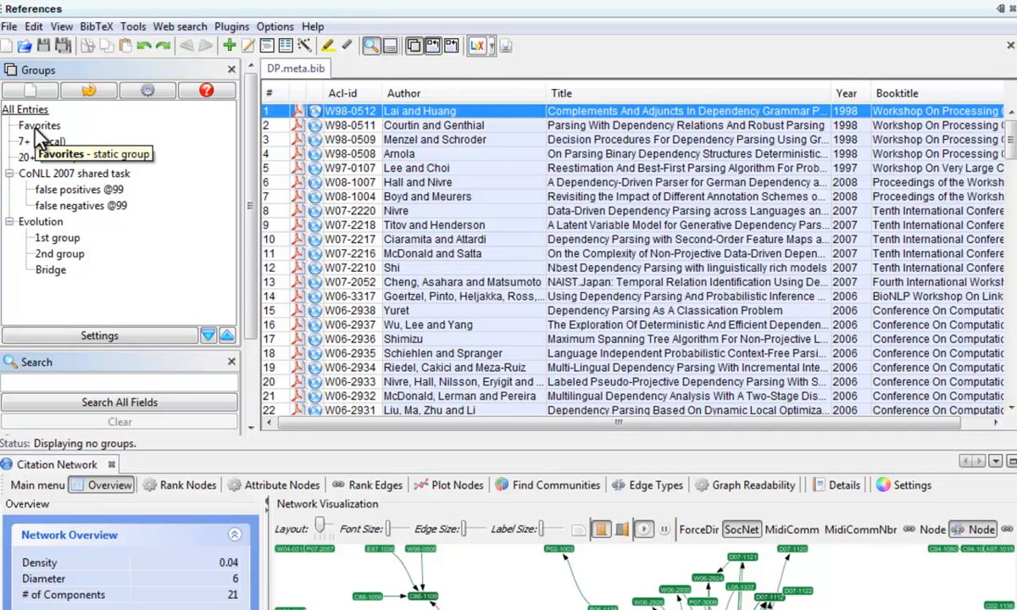
left_click(40, 143)
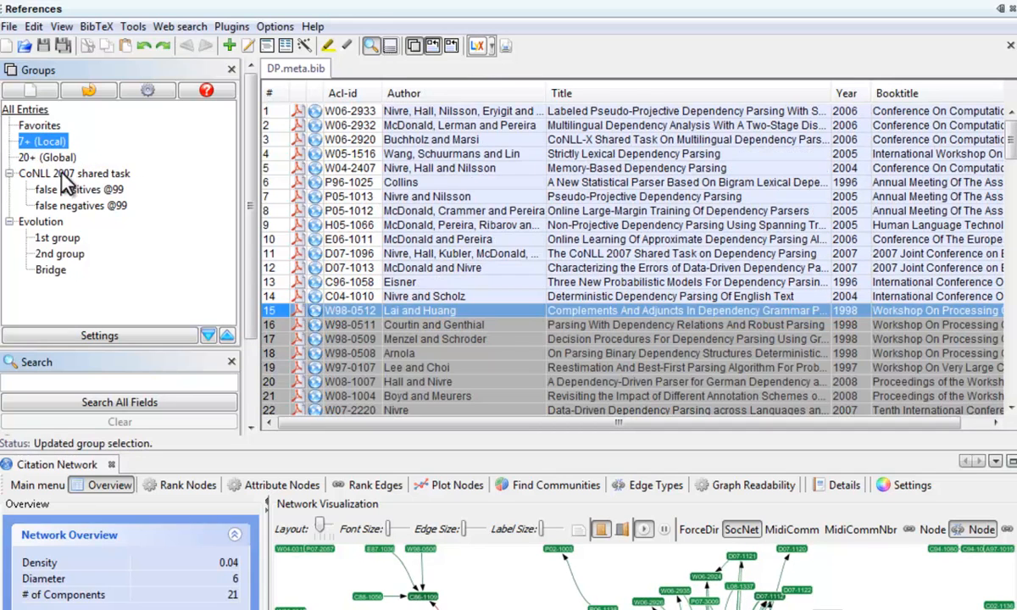
left_click(74, 189)
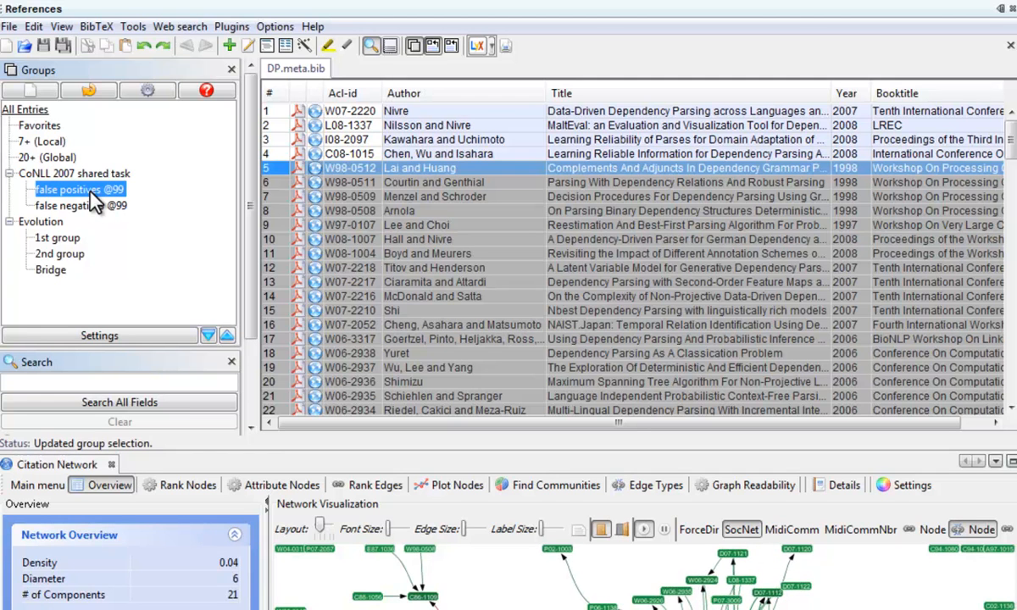
- Give Nivre's shared task paper the review "This one was neat!"
left_click(349, 112)
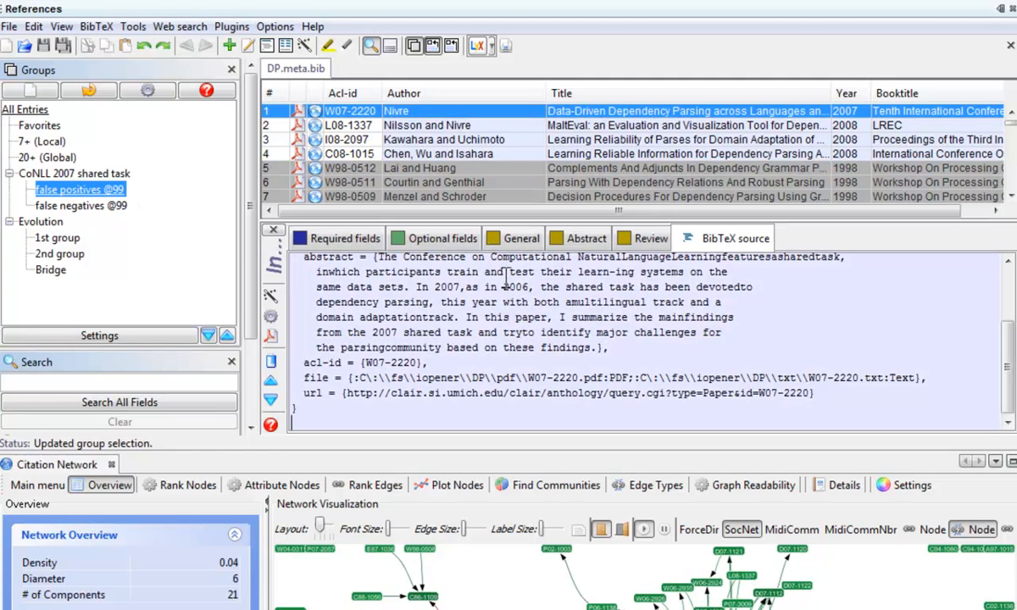
left_click(651, 237)
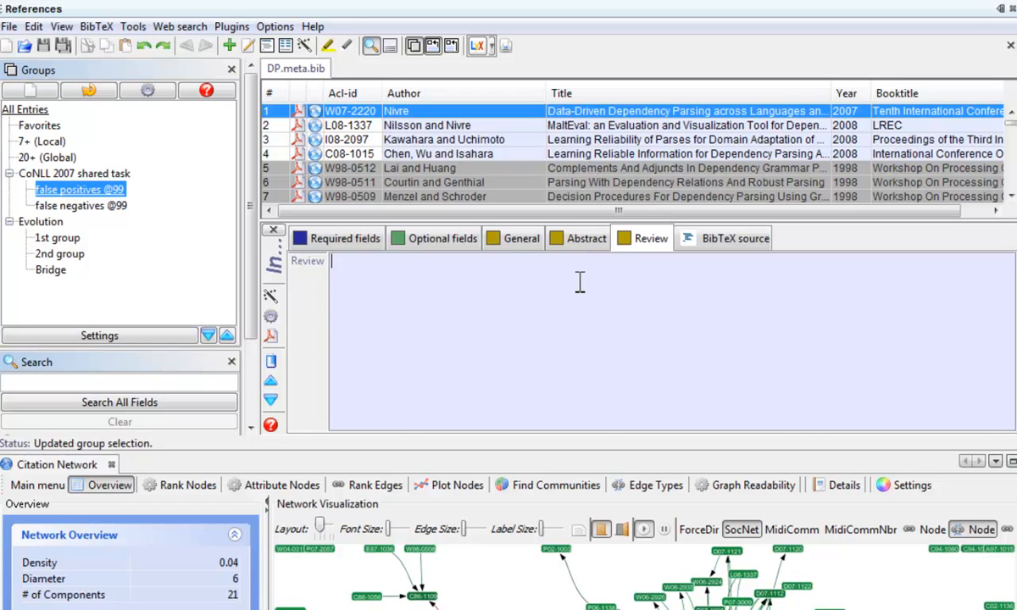
type("This one was")
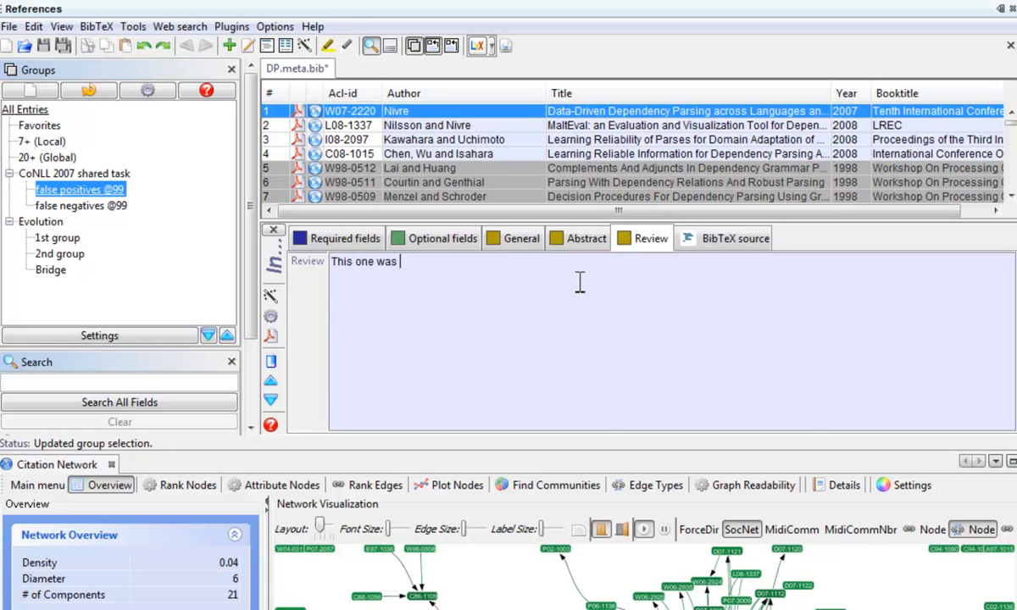
type("neat!")
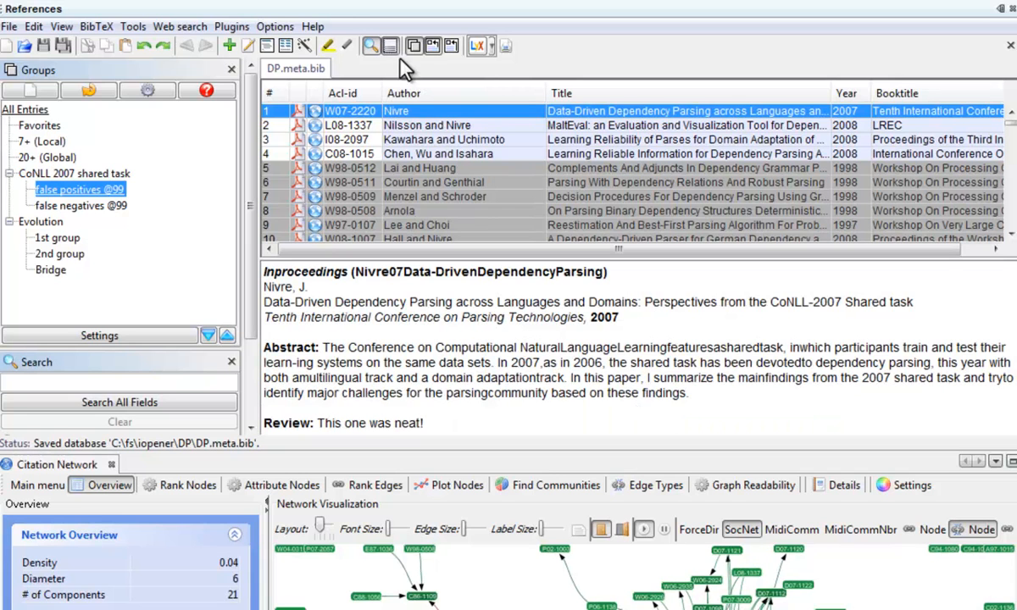
mouse_move(369, 432)
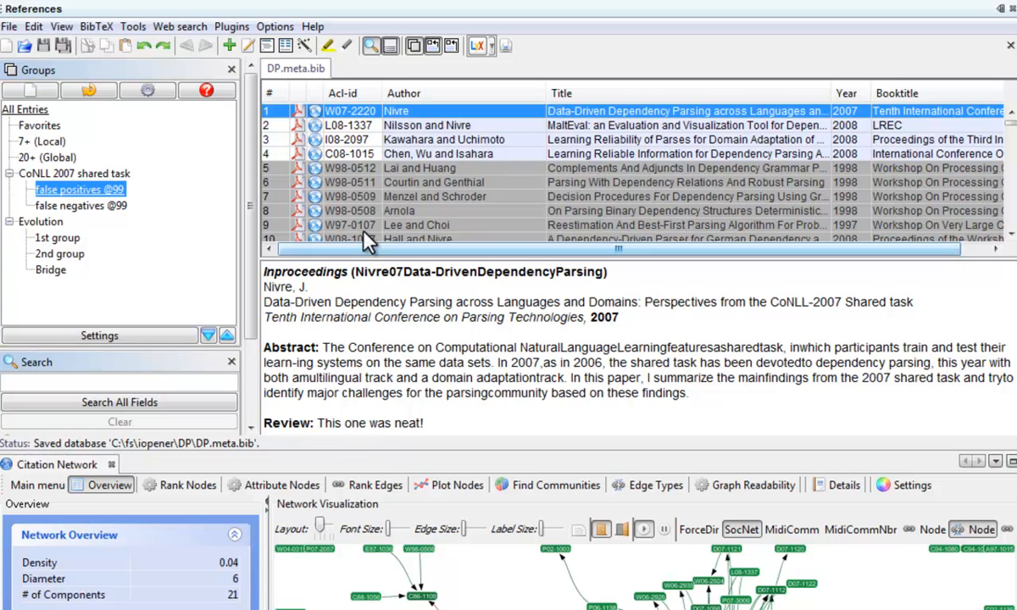
- Export the first four papers of the group to the clipboard
left_click(437, 153)
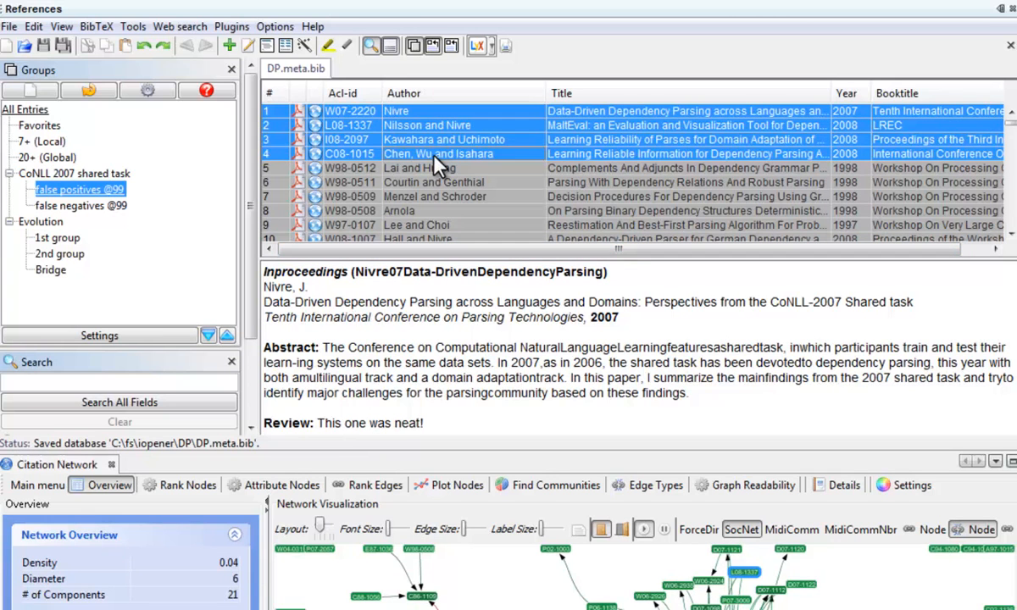
mouse_move(444, 146)
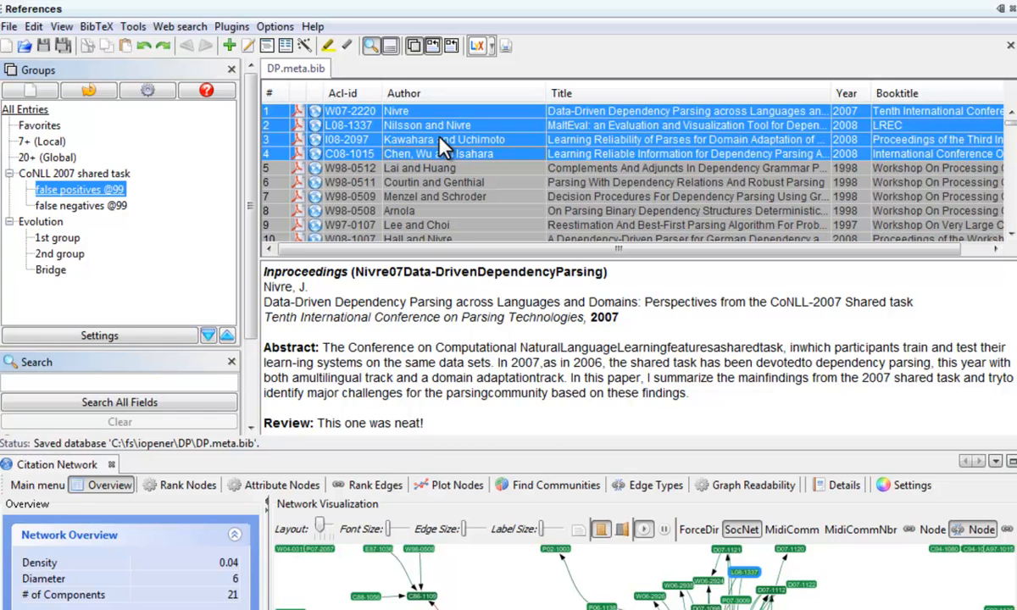
right_click(445, 139)
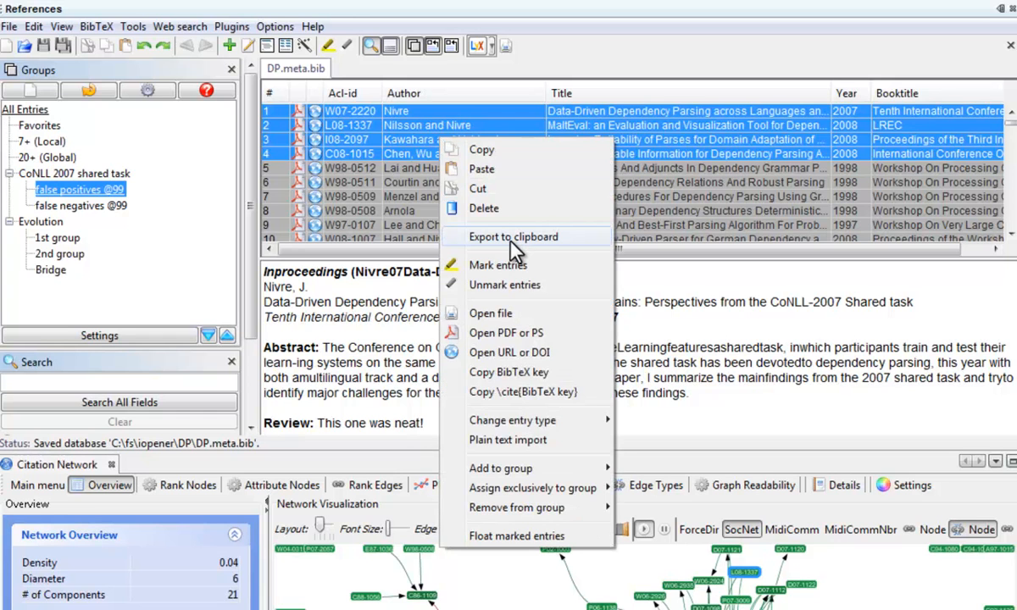
left_click(512, 238)
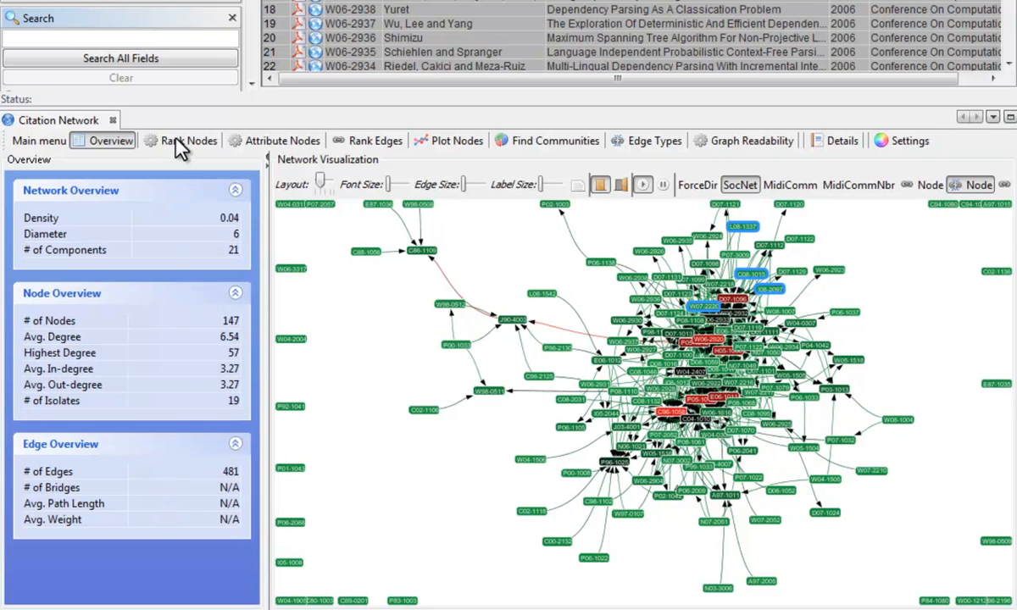
- Rank the network's papers by in-degree, putting C96-1058 on top at 43
left_click(187, 139)
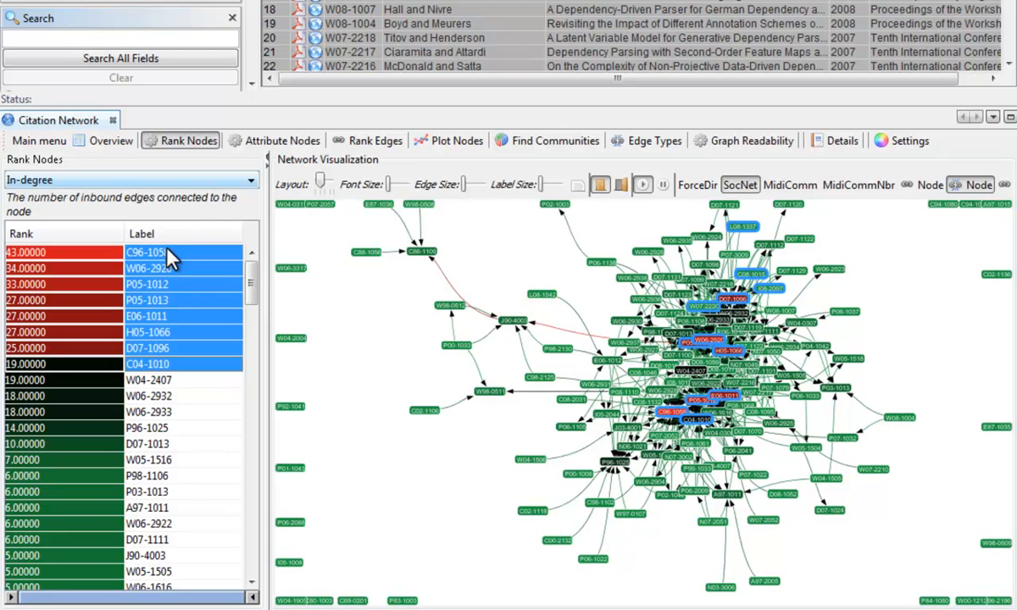
- Clear the top-ranked papers' marking and switch the ranking to publication year
left_click(146, 251)
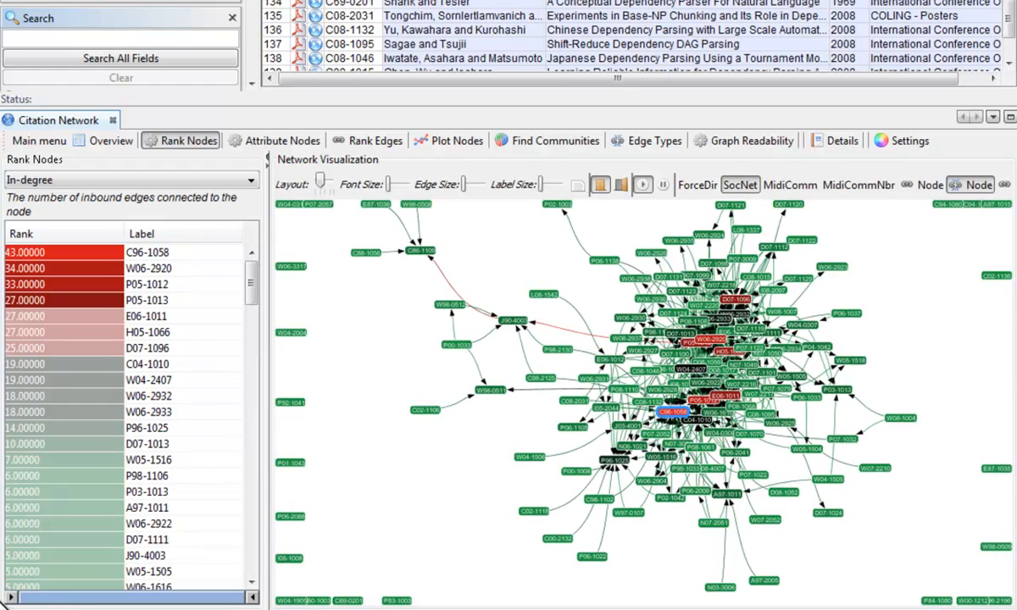
left_click(128, 180)
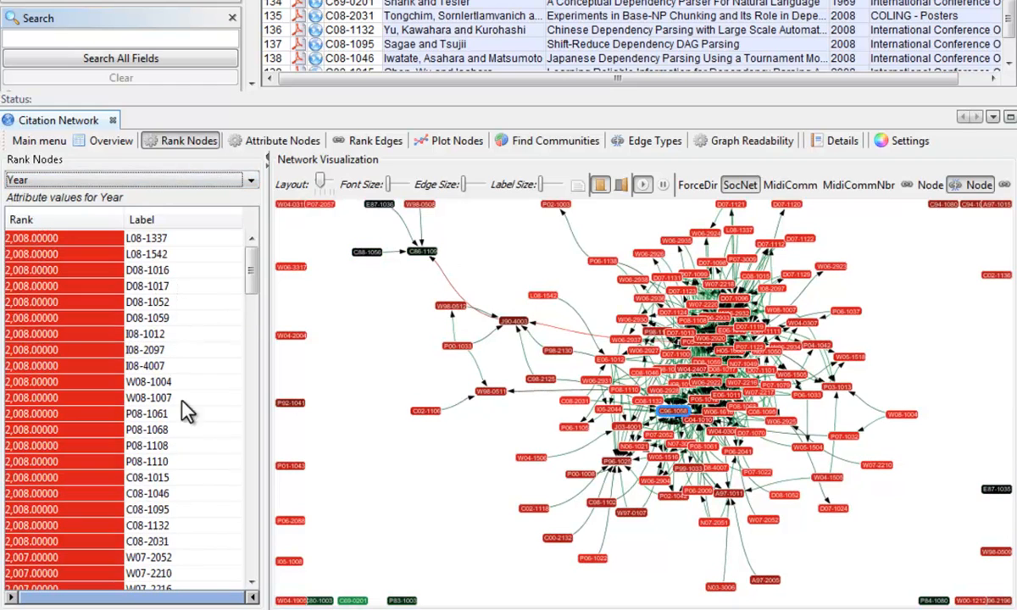
- Pick out the oldest papers in the year ranking, from 1969 to 1997
left_click(54, 597)
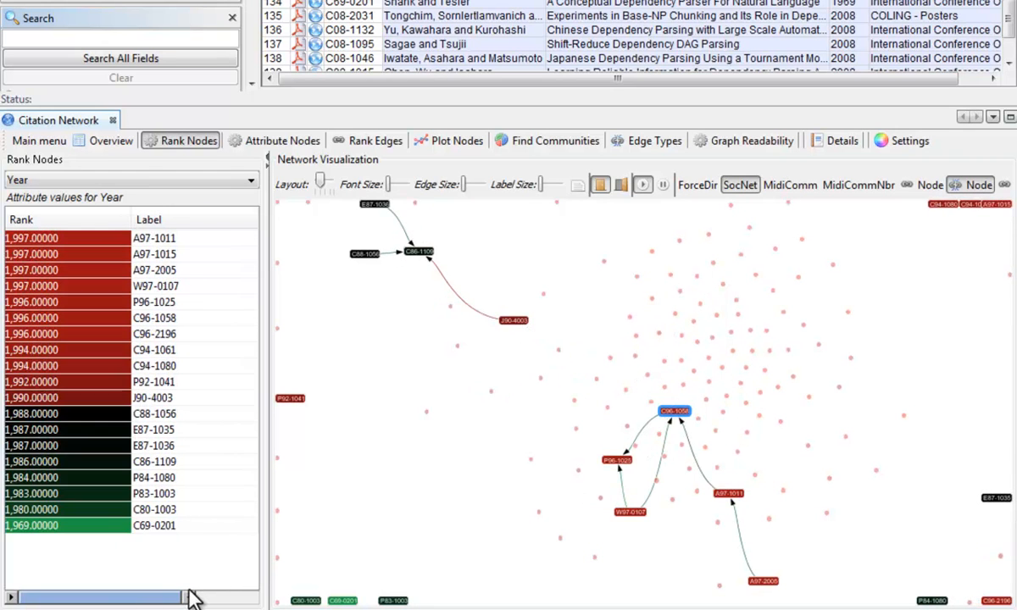
scroll("up", 3)
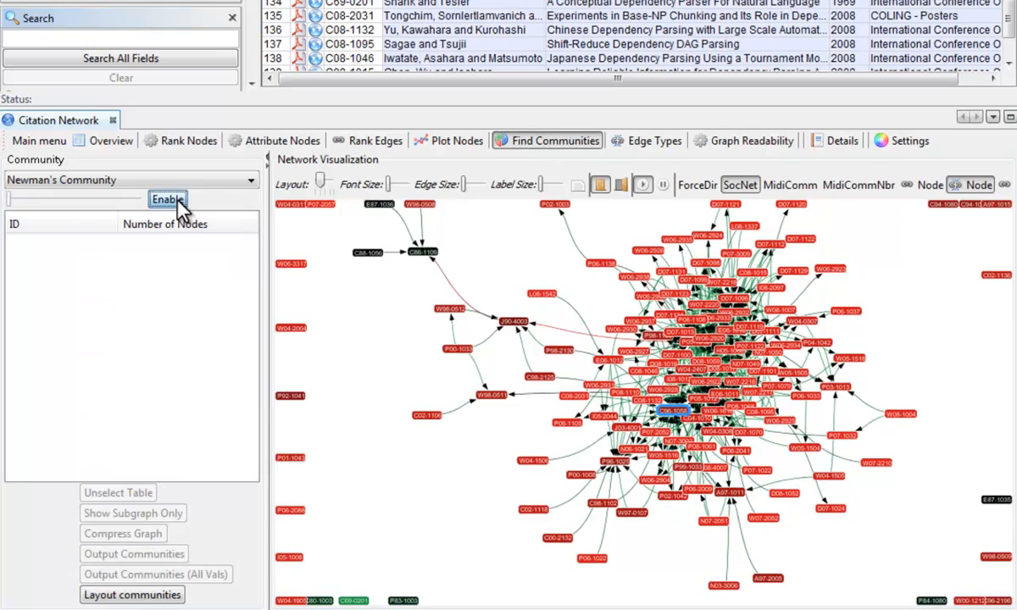
- Enable Newman communities, merge them to twelve, and select the CoNLL 2007 paper D07-1096
left_click(168, 198)
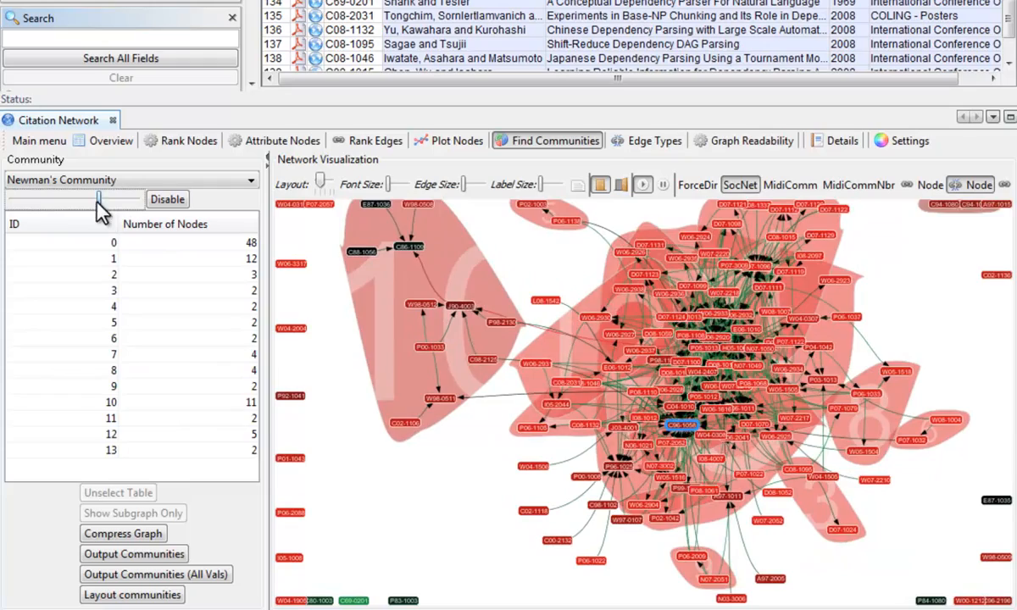
left_click_drag(100, 198, 54, 198)
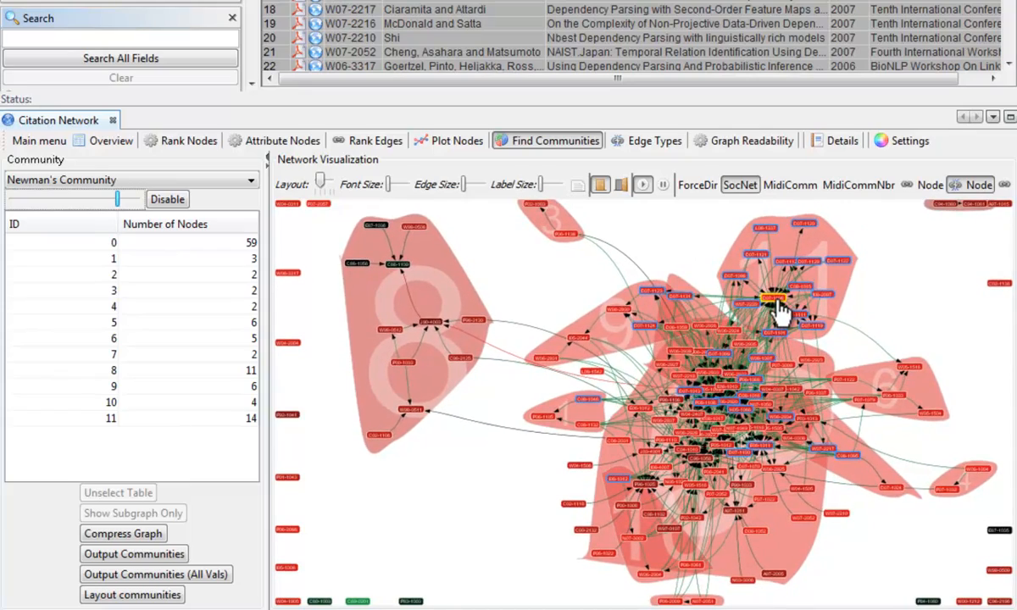
left_click(773, 296)
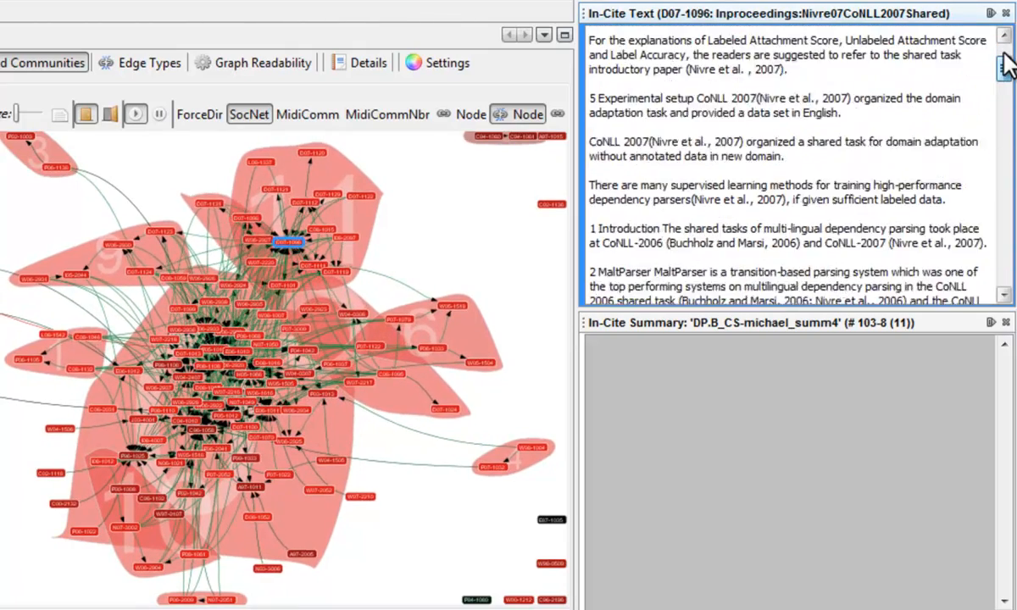
- Scroll the citing passages and in-cite summary for paper D07-1096
scroll("up", 3)
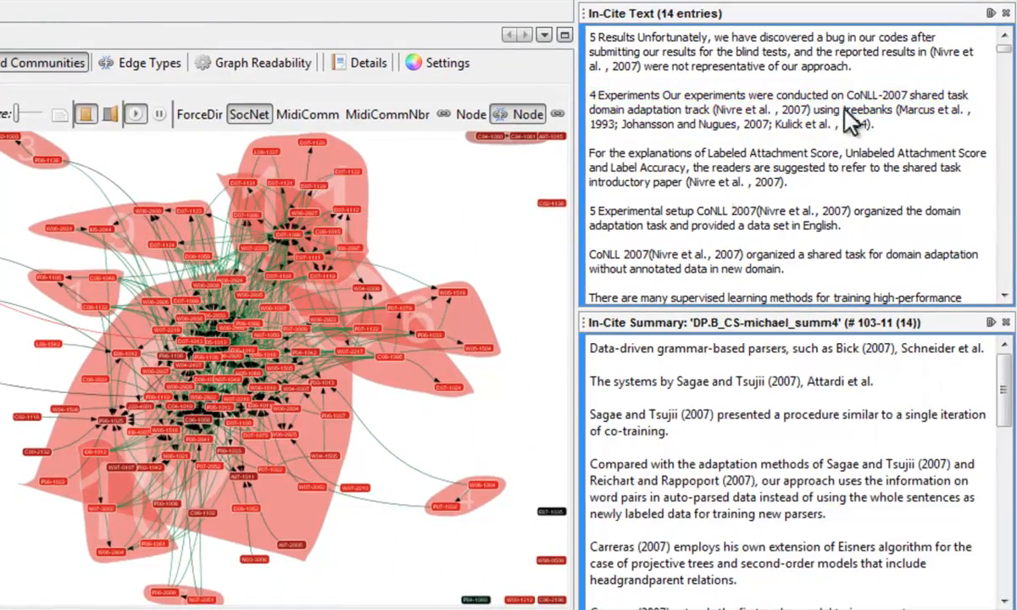
scroll("down", 3)
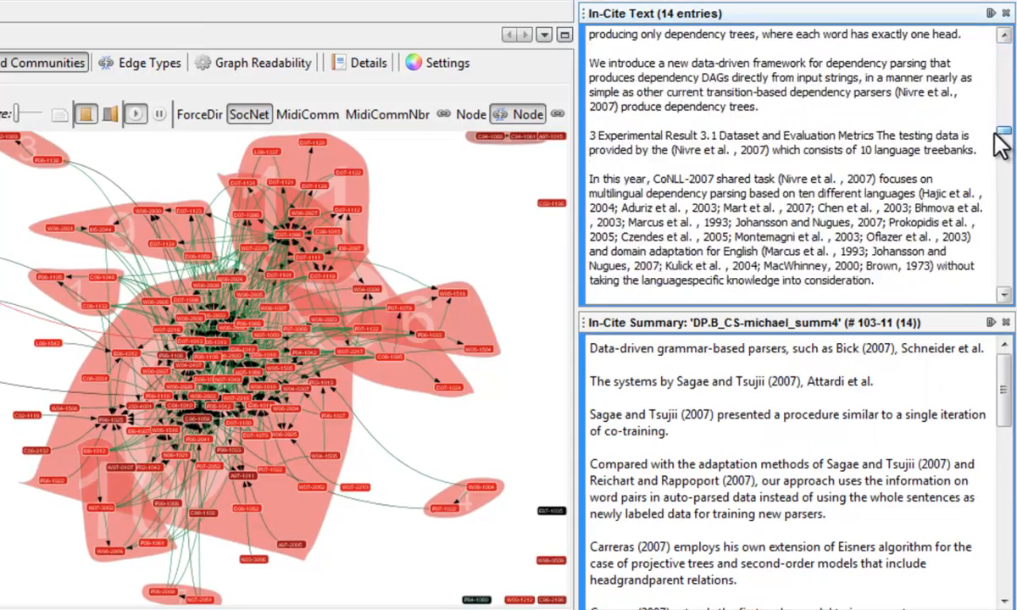
scroll("down", 3)
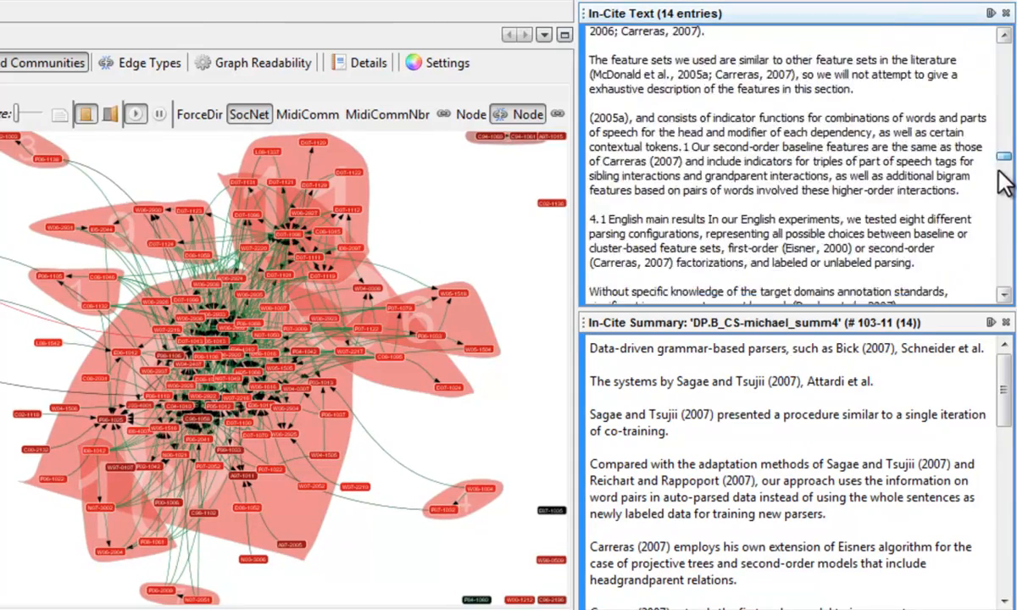
scroll("down", 3)
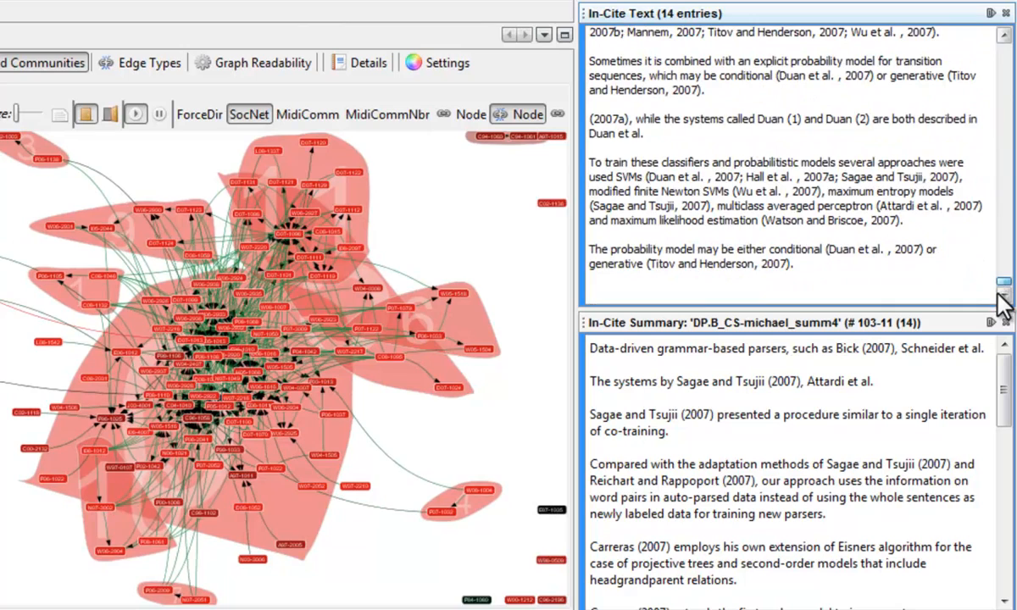
scroll("down", 3)
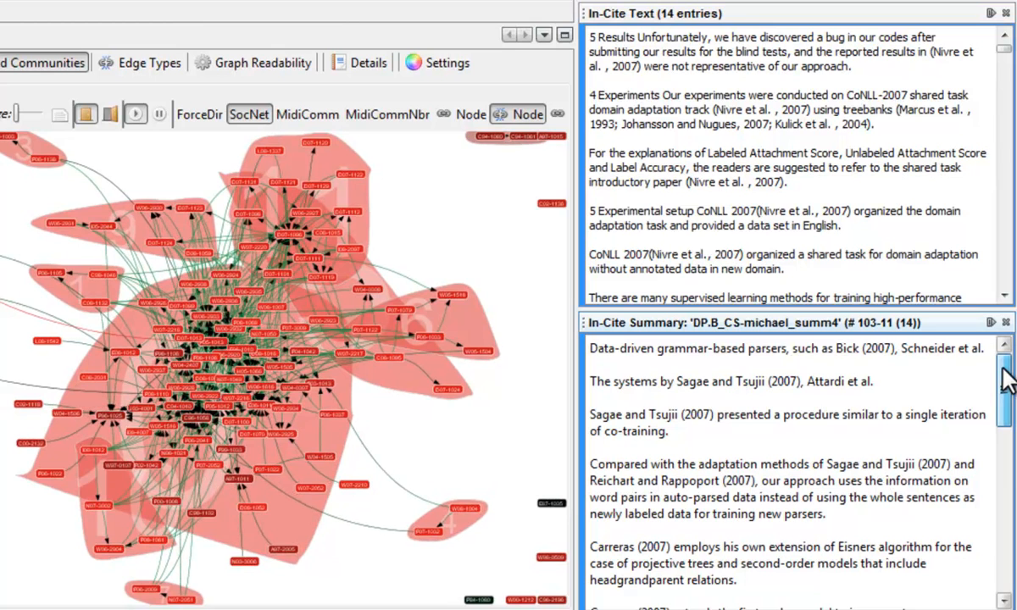
scroll("down", 3)
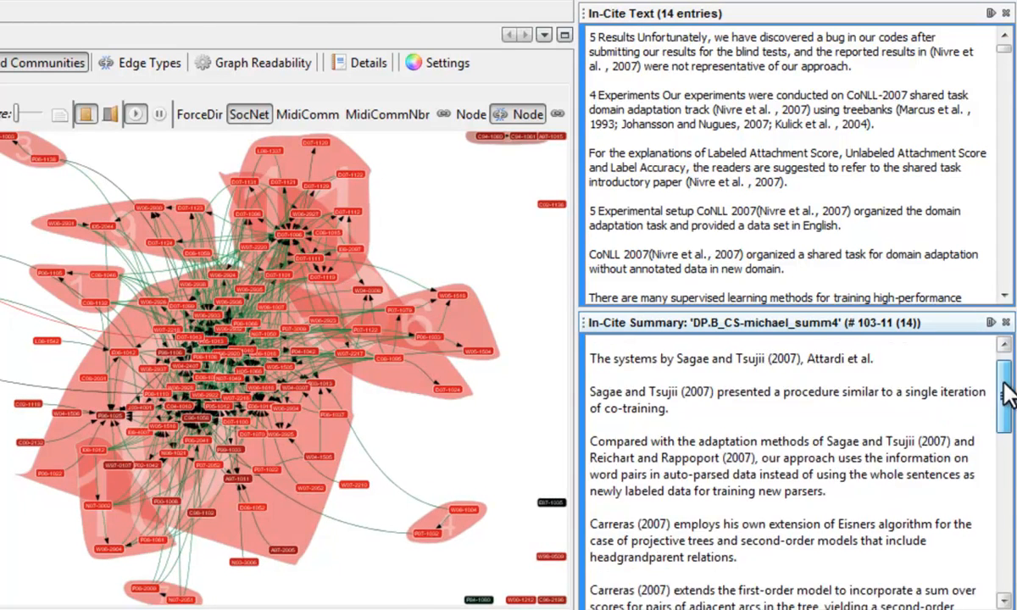
scroll("down", 3)
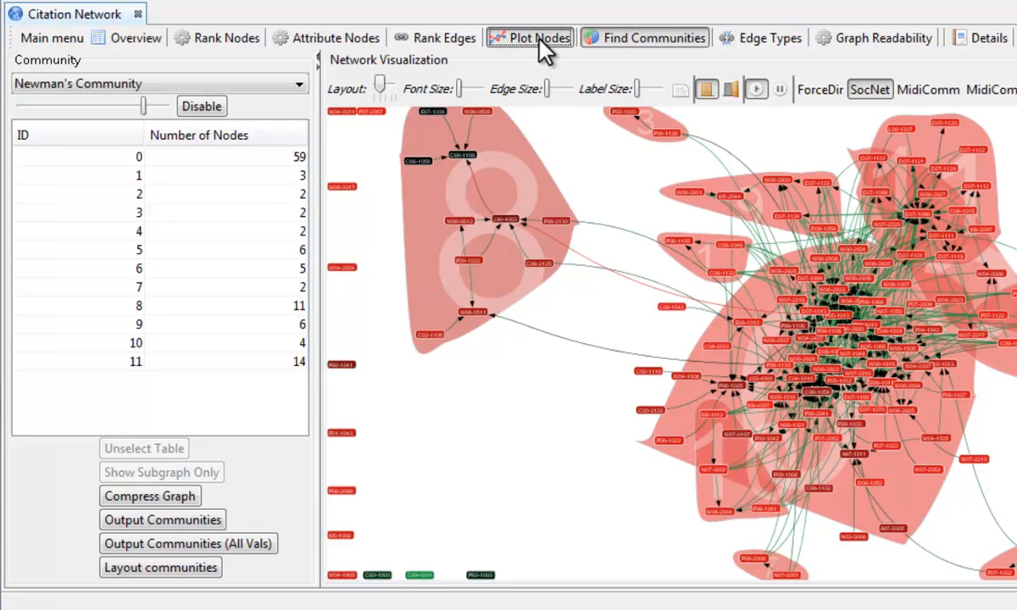
- Plot the papers as a scatter with InCites on the Y axis and Year on the X axis
left_click(529, 38)
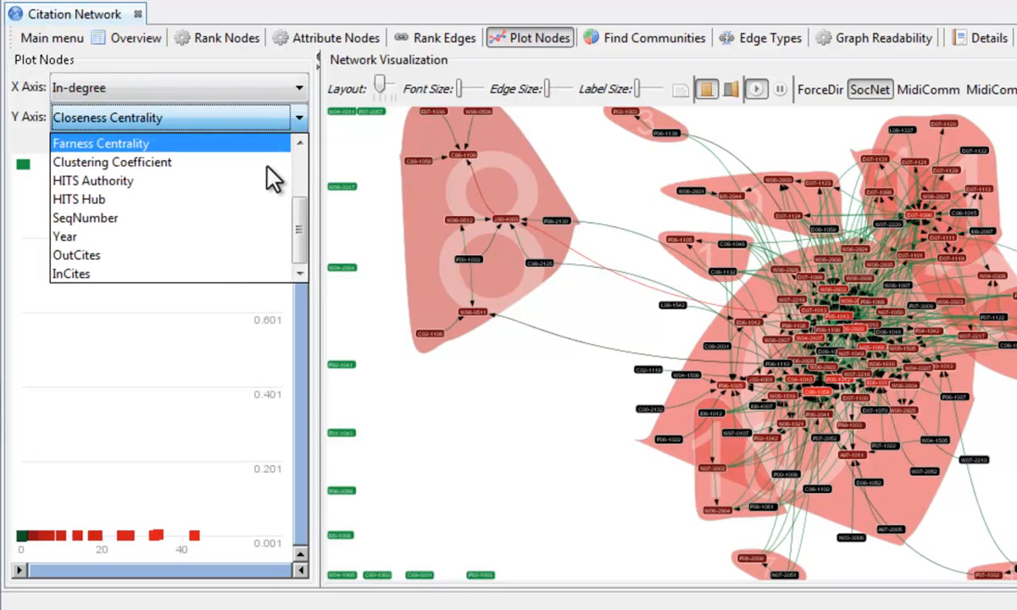
left_click(71, 273)
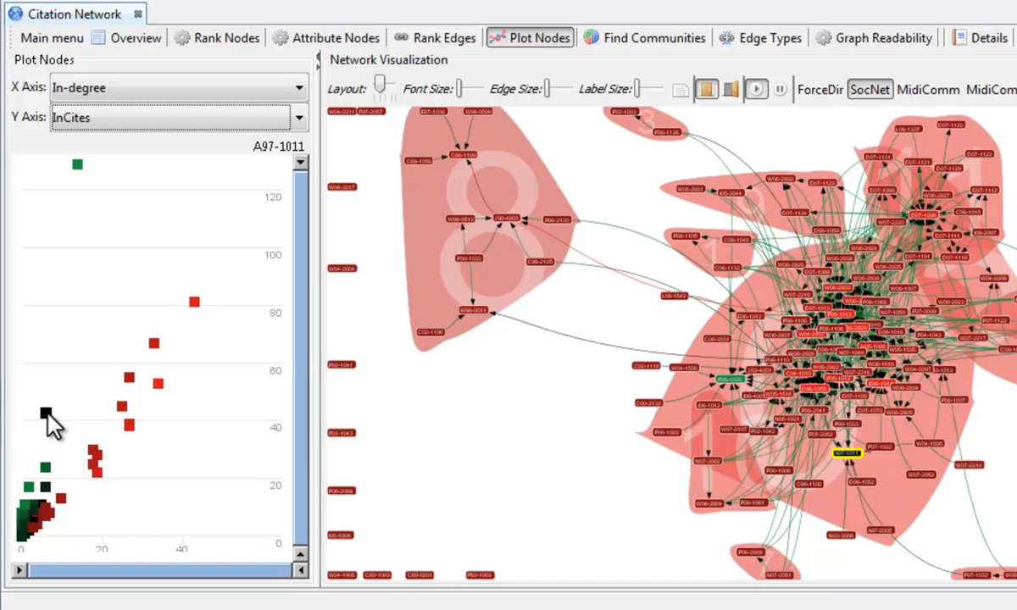
left_click(298, 88)
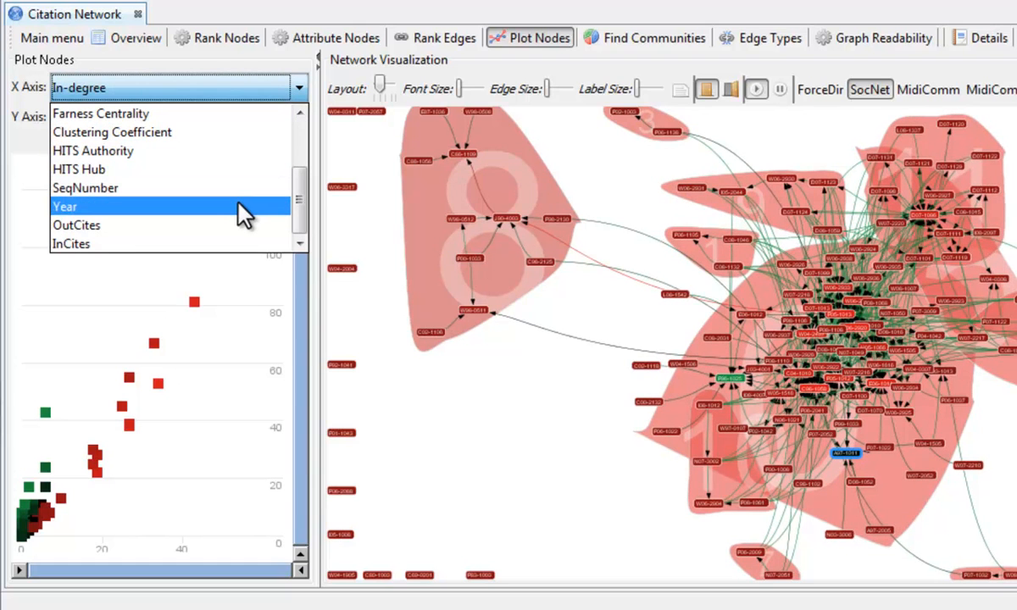
left_click(65, 207)
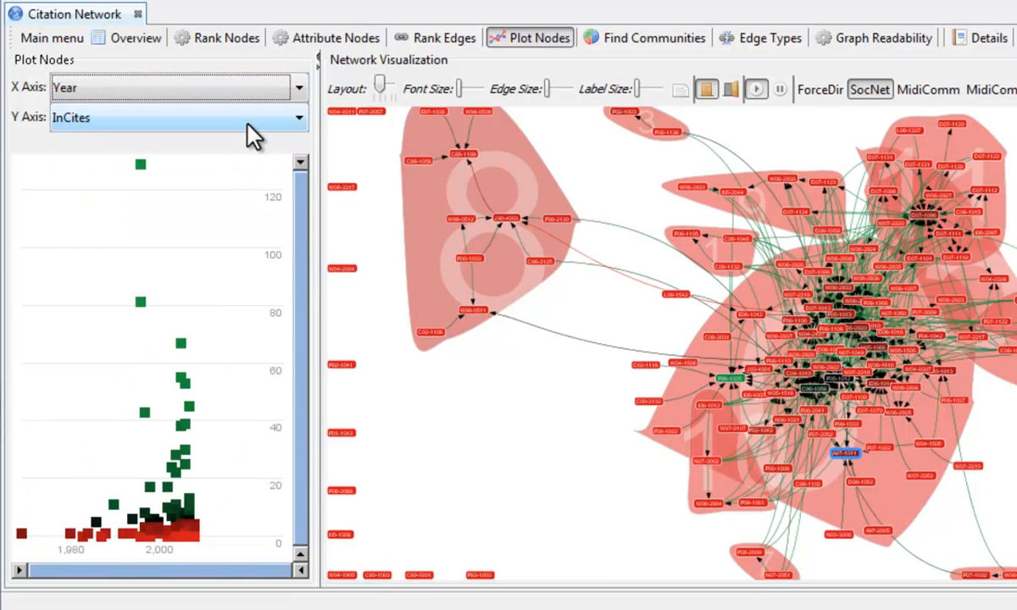